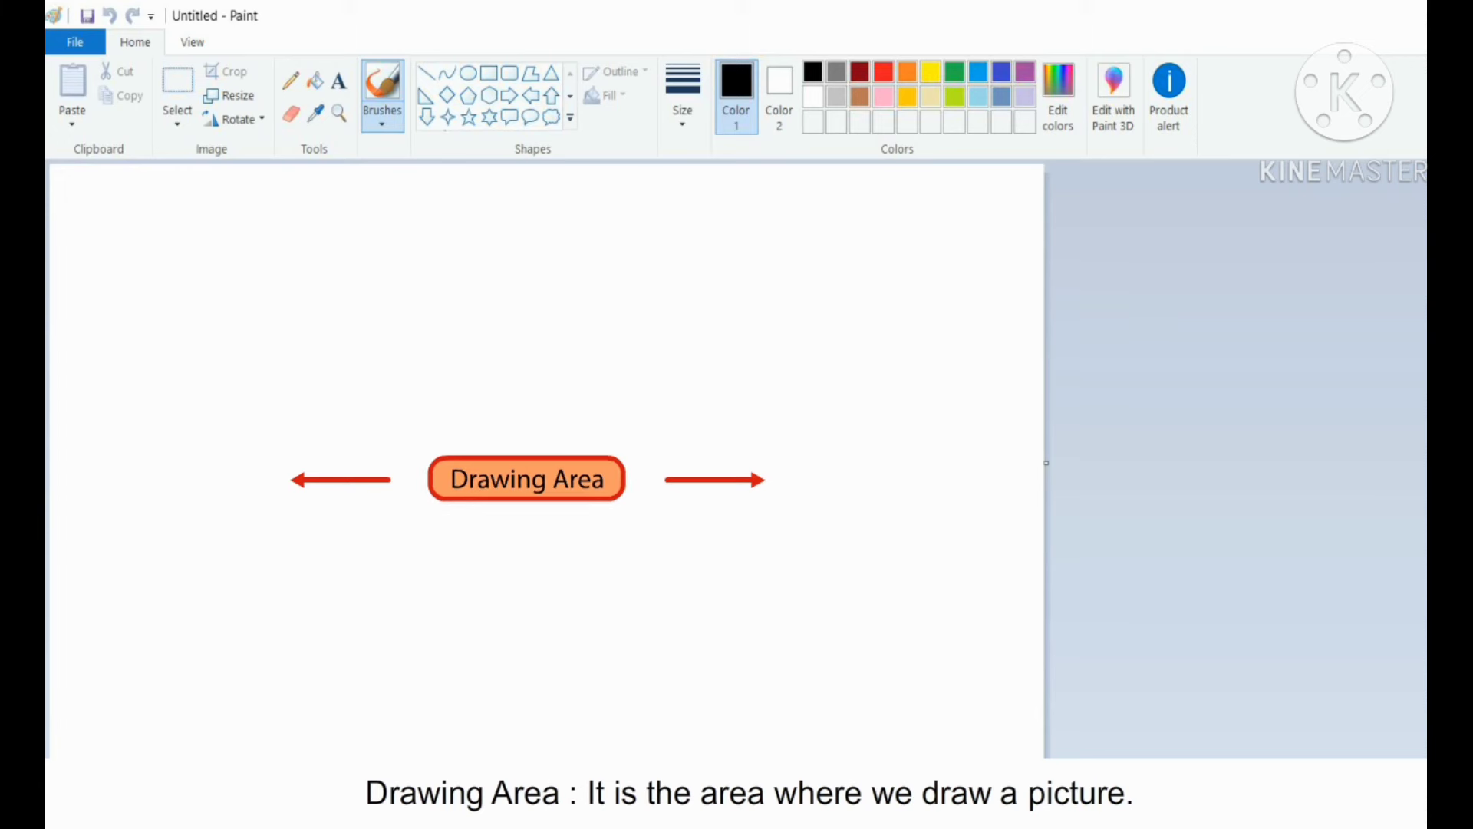
{"action": "left_click", "coordinate": [74, 42]}
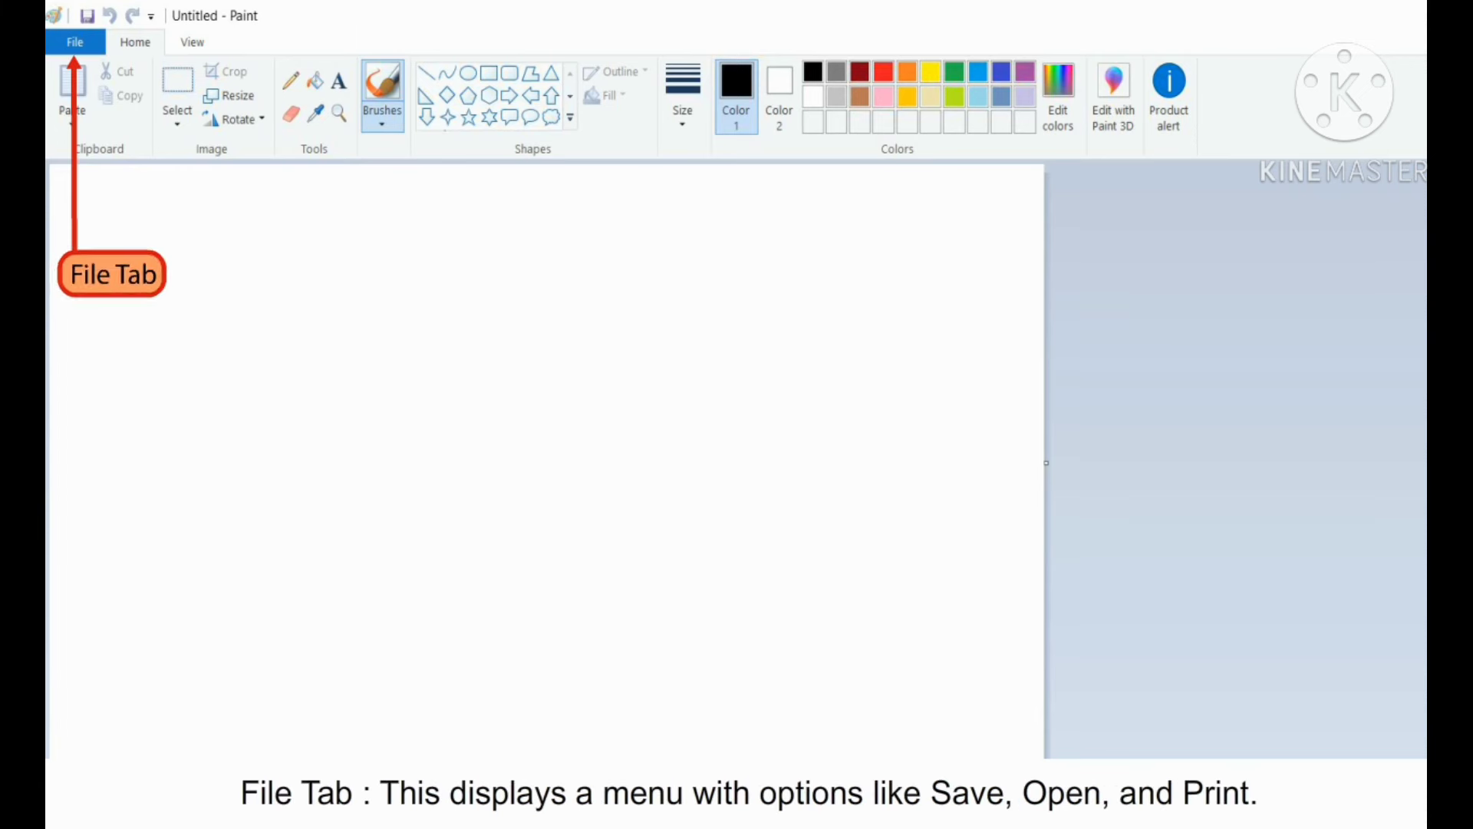